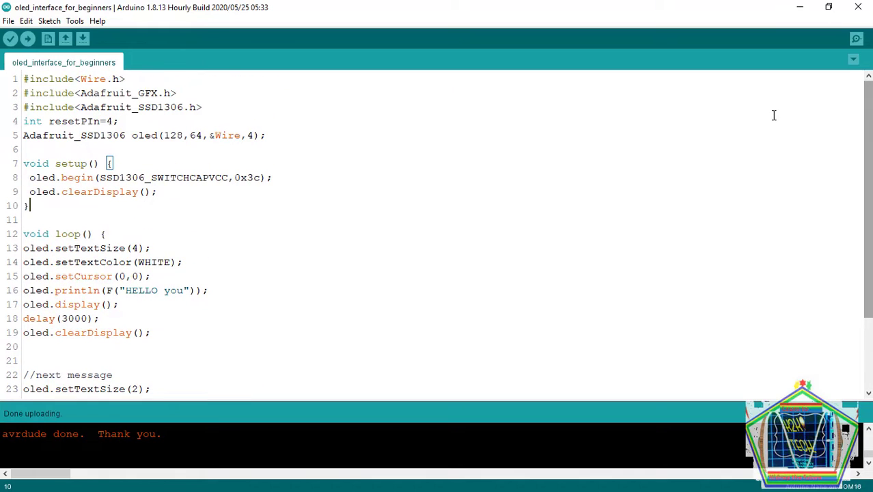
Step: Highlight the Wire.h and Adafruit_SSD1306 include lines while explaining them
left_click(133, 78)
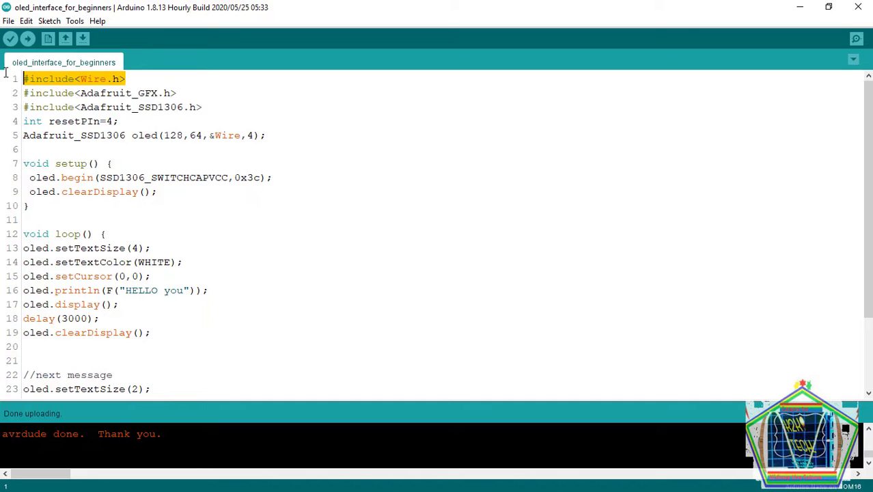
mouse_move(155, 71)
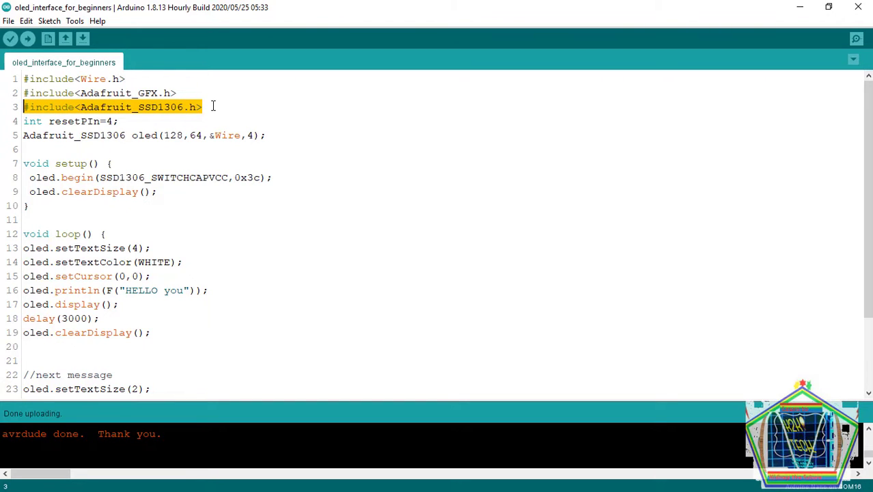
left_click(207, 106)
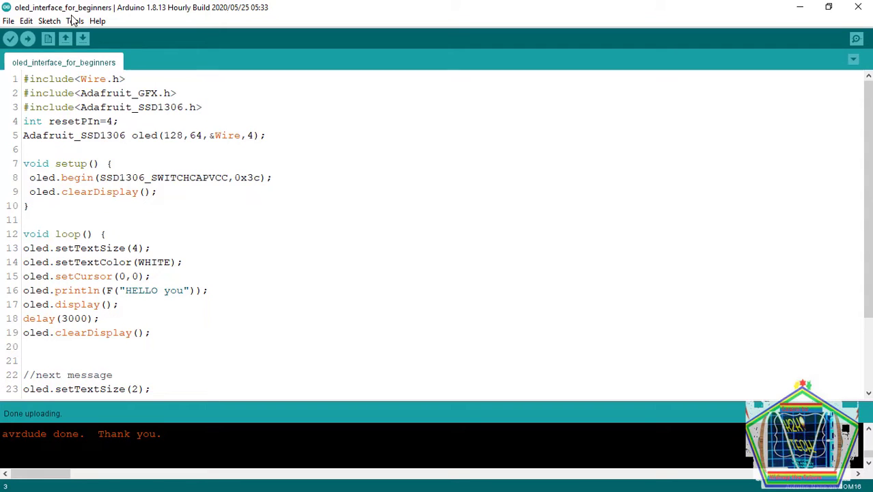
Step: Search the Library Manager for 'adafruit' to check the Adafruit SSD1306 library
left_click(74, 22)
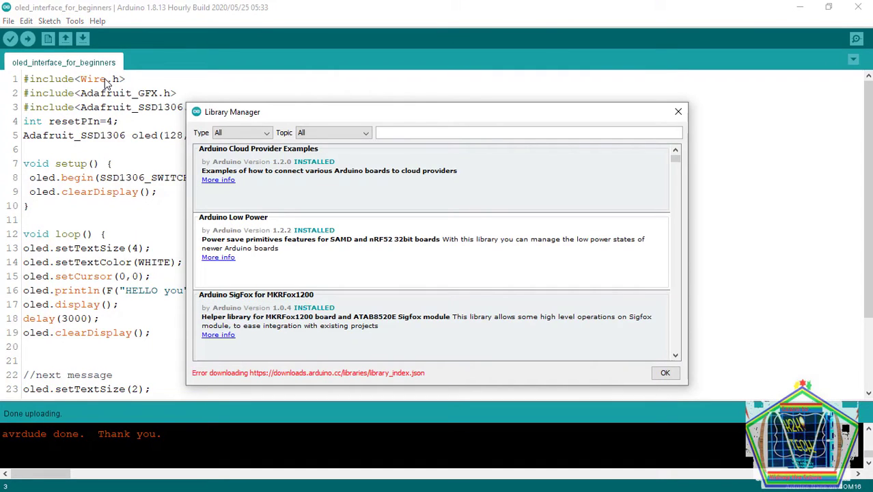
mouse_move(680, 164)
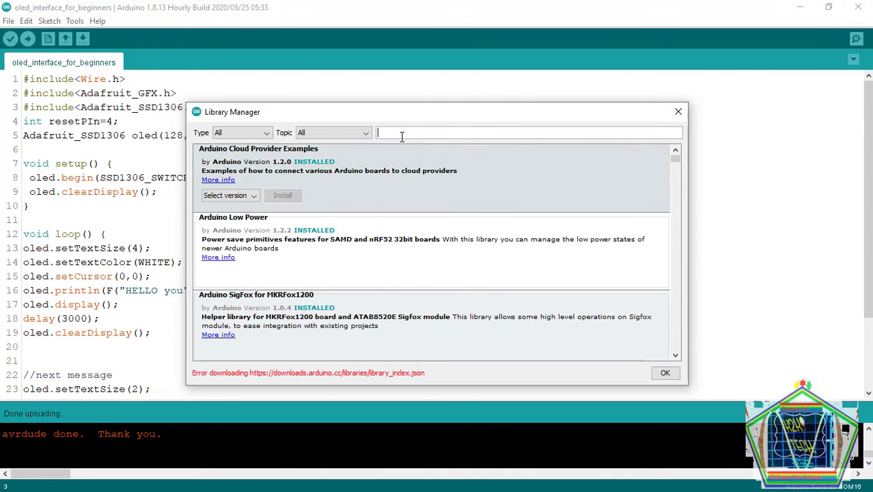
type("adafruit1306")
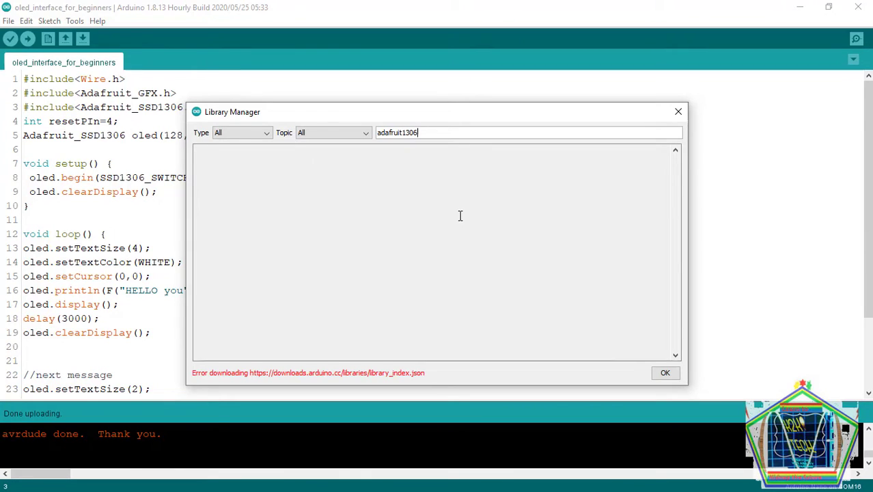
mouse_move(525, 222)
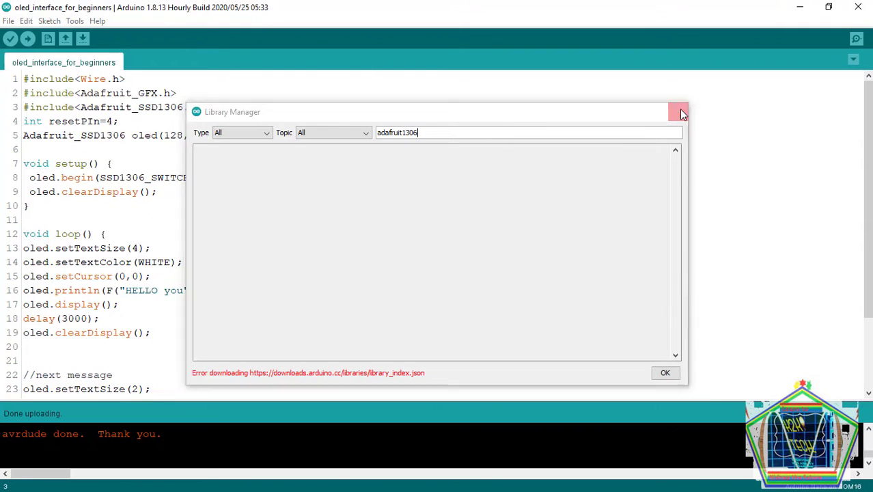
Step: Close the Library Manager and return to the unchanged OLED sketch
left_click(677, 112)
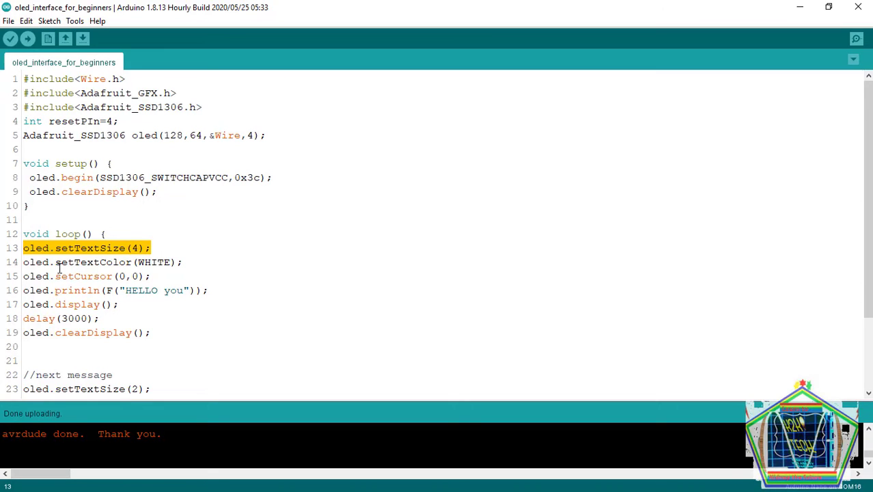
mouse_move(75, 271)
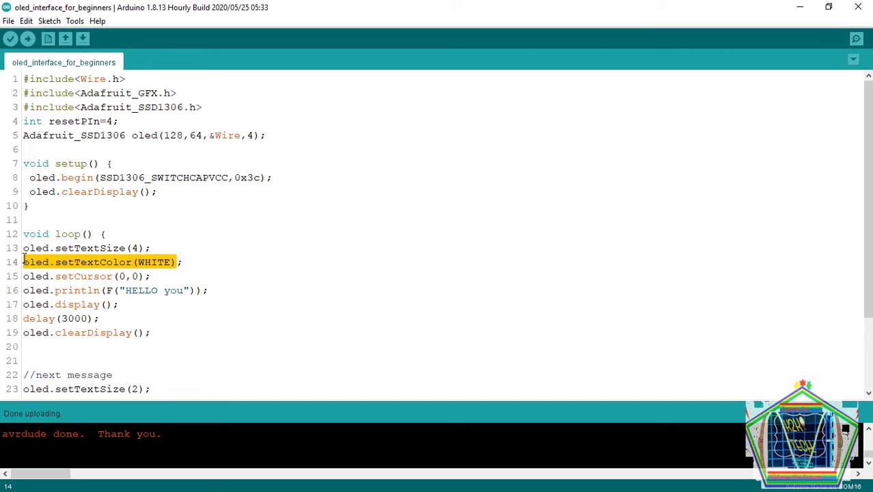
mouse_move(551, 252)
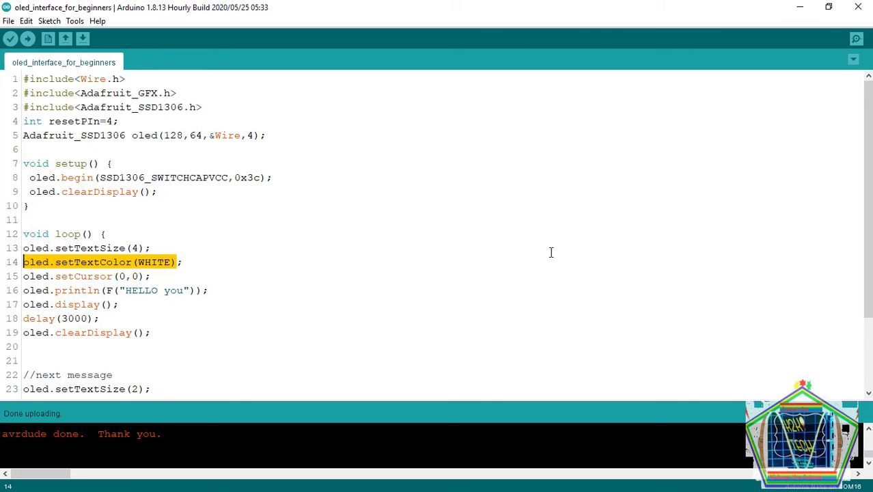
scroll("down", 3)
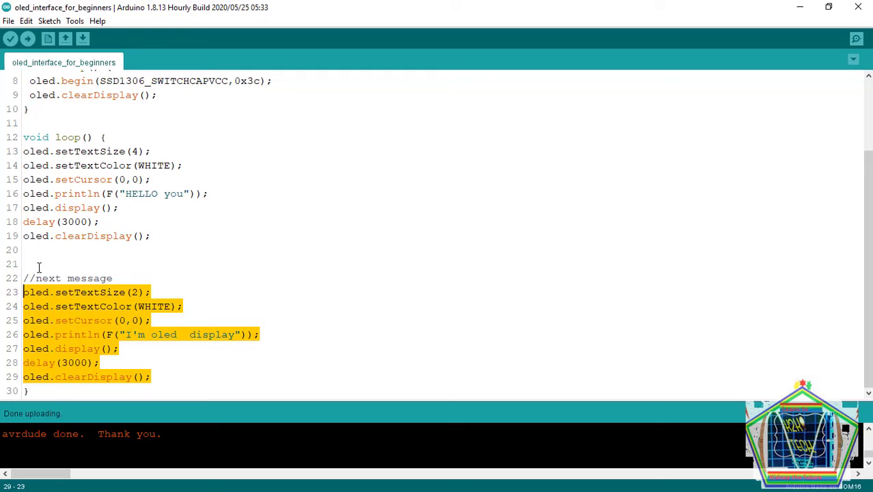
left_click(126, 235)
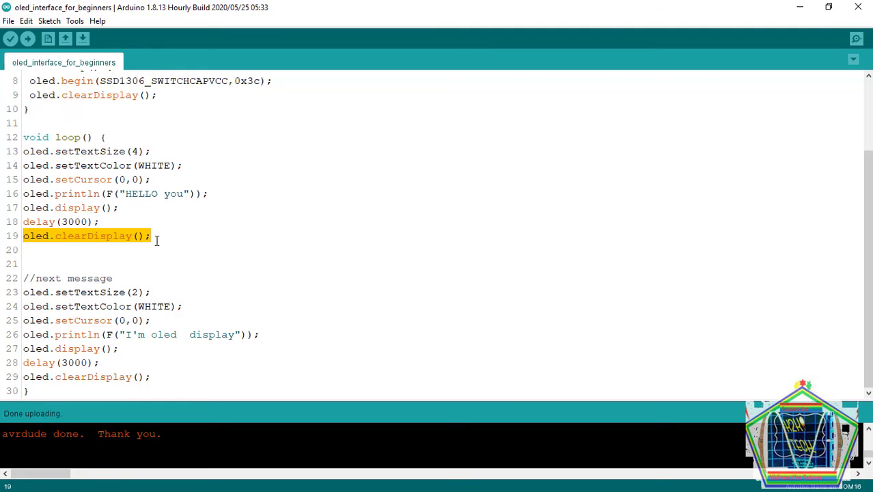
left_click(153, 234)
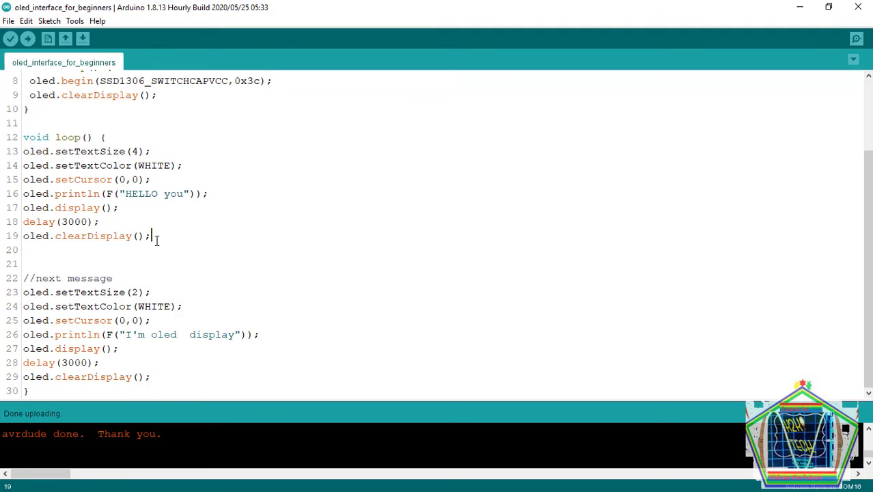